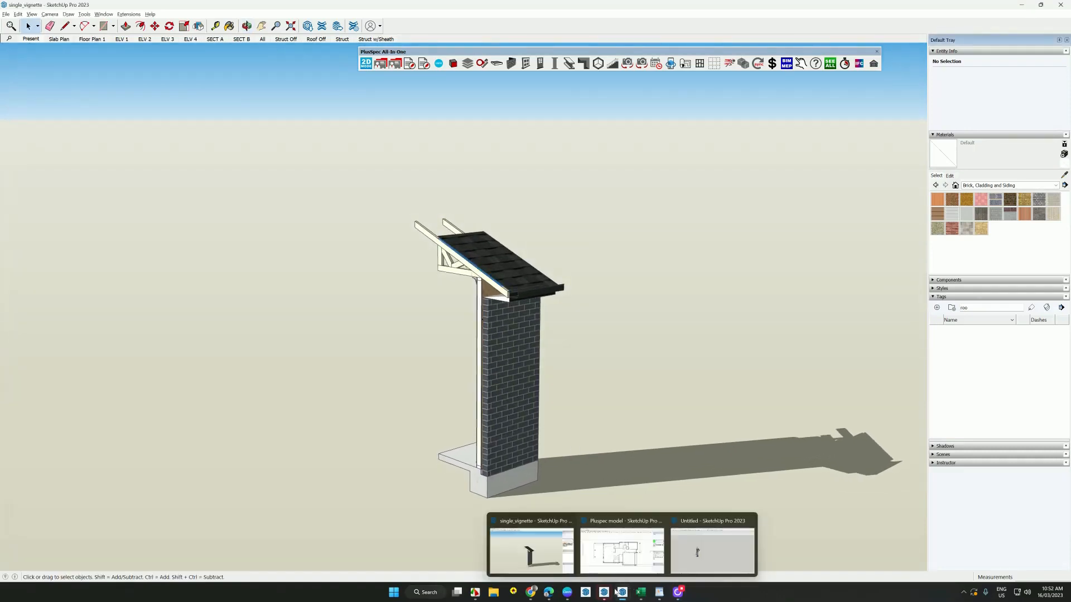
Step: From the Untitled window, load the Double Storey Vignette example and close the All-in-One panel
left_click(711, 550)
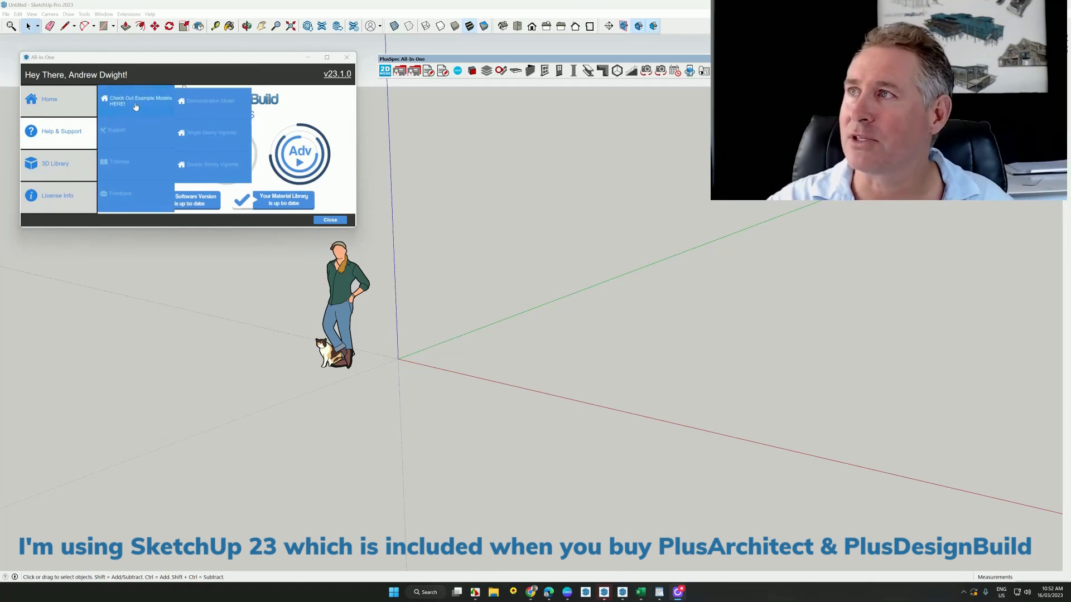
left_click(212, 164)
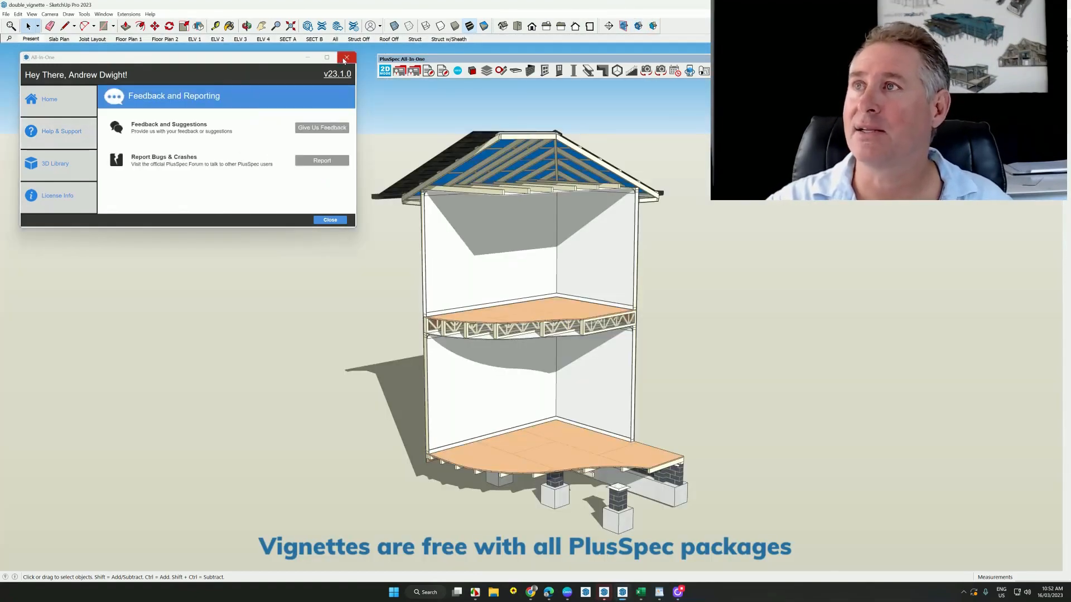
left_click(347, 57)
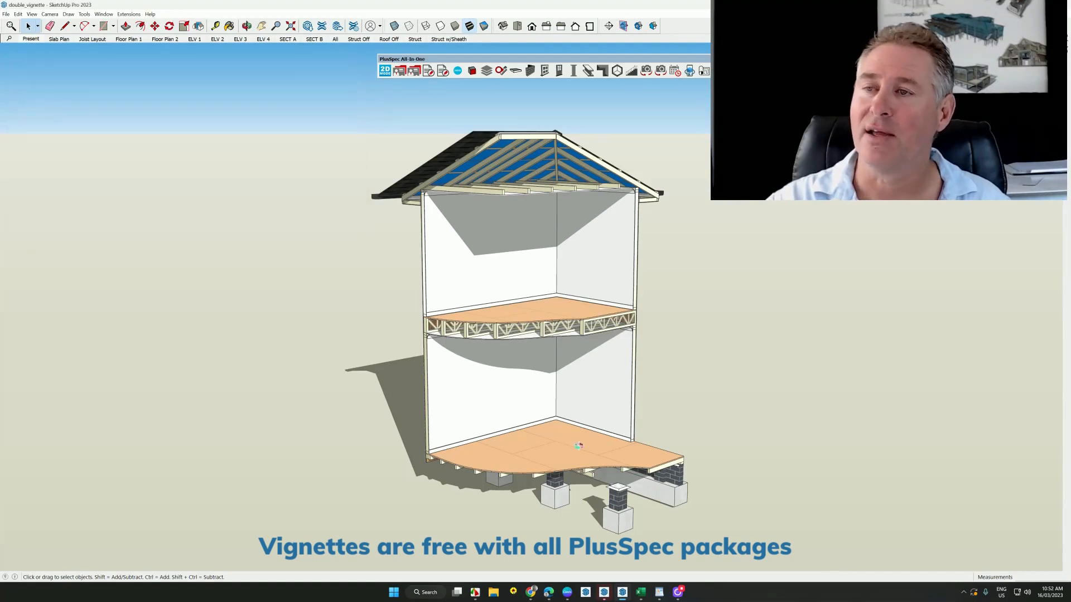
Step: Orbit the view until the flat white rectangle beside the vignette is visible
left_click_drag(578, 446, 605, 424)
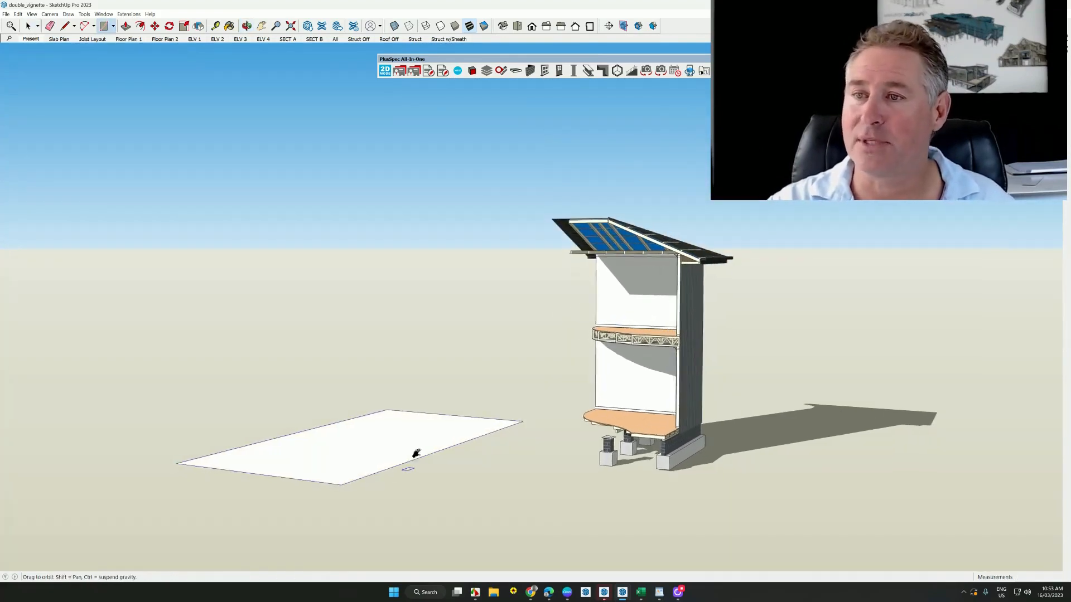
Step: Trace a wall like the vignette's brick wall around the white rectangle's perimeter
right_click(689, 403)
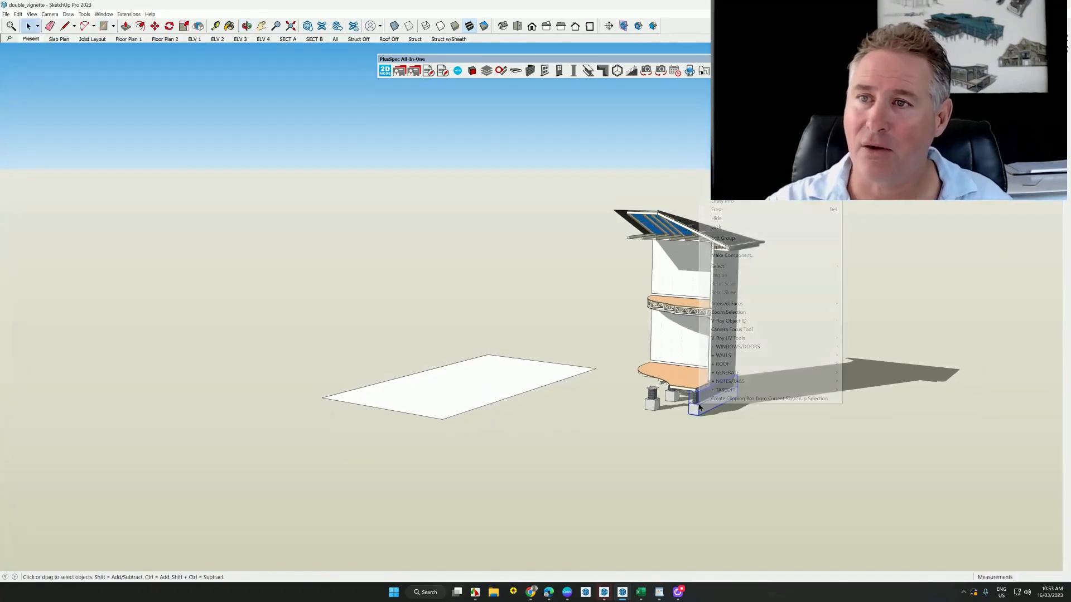
mouse_move(723, 355)
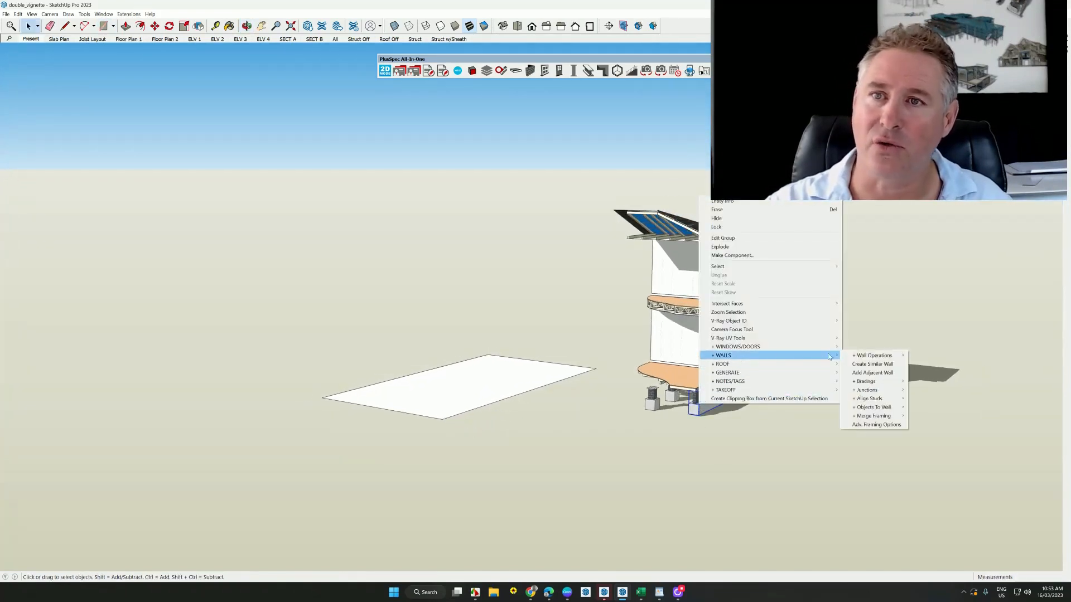
left_click(872, 355)
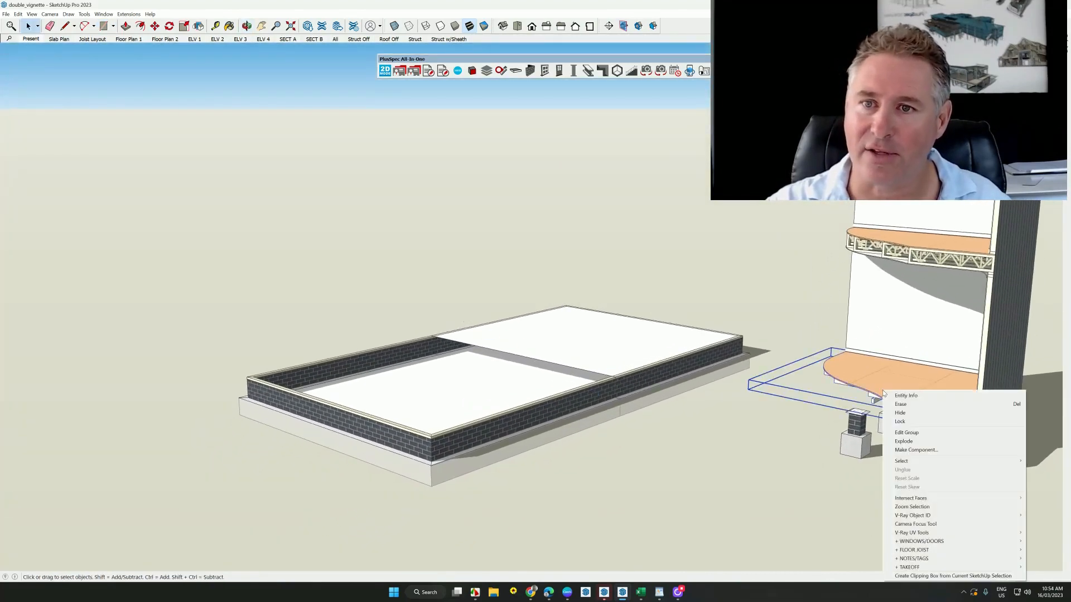
mouse_move(912, 550)
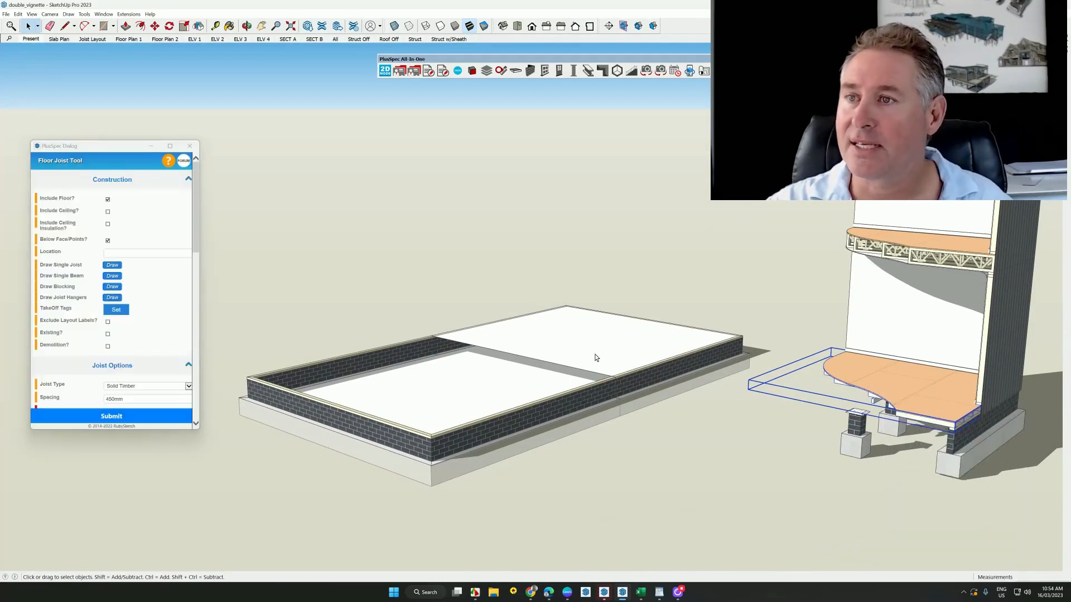
Step: Generate a joisted, sheeted floor over the rectangle's right-half face with the Floor Joist Tool
left_click(111, 416)
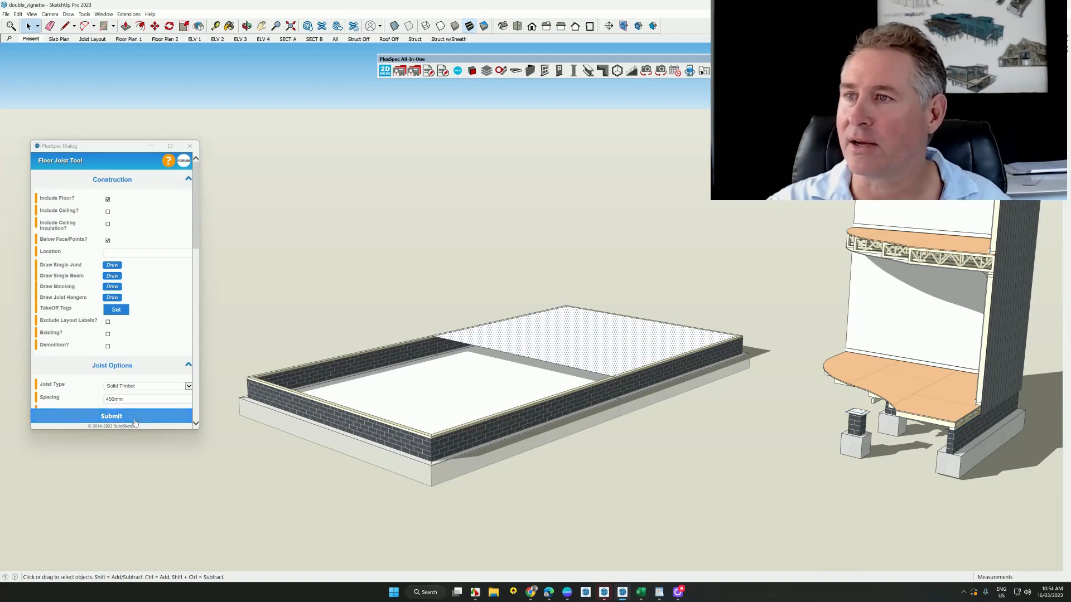
left_click(111, 416)
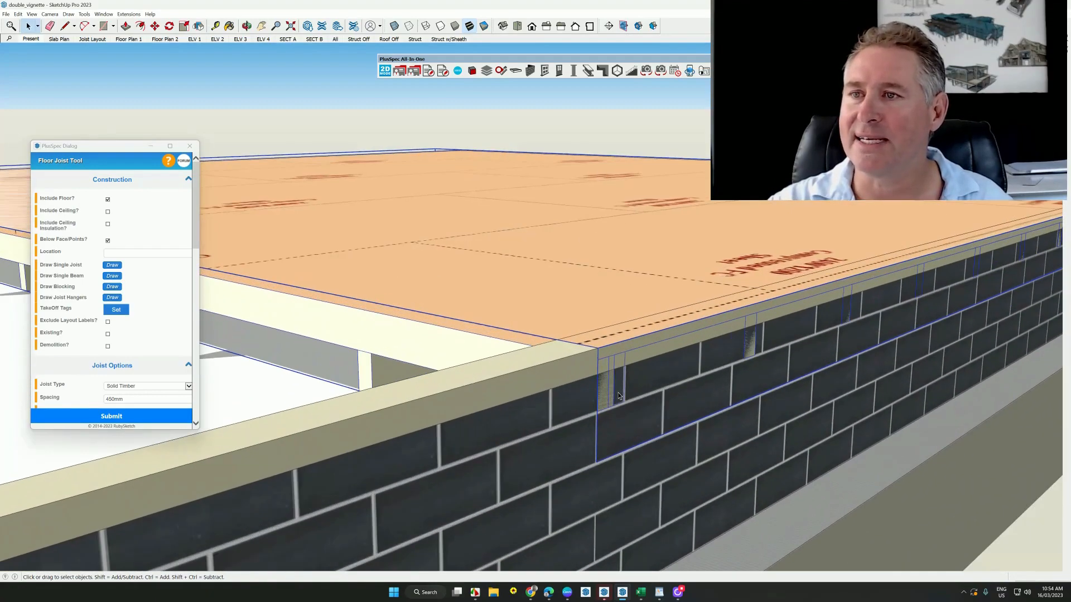
mouse_move(605, 402)
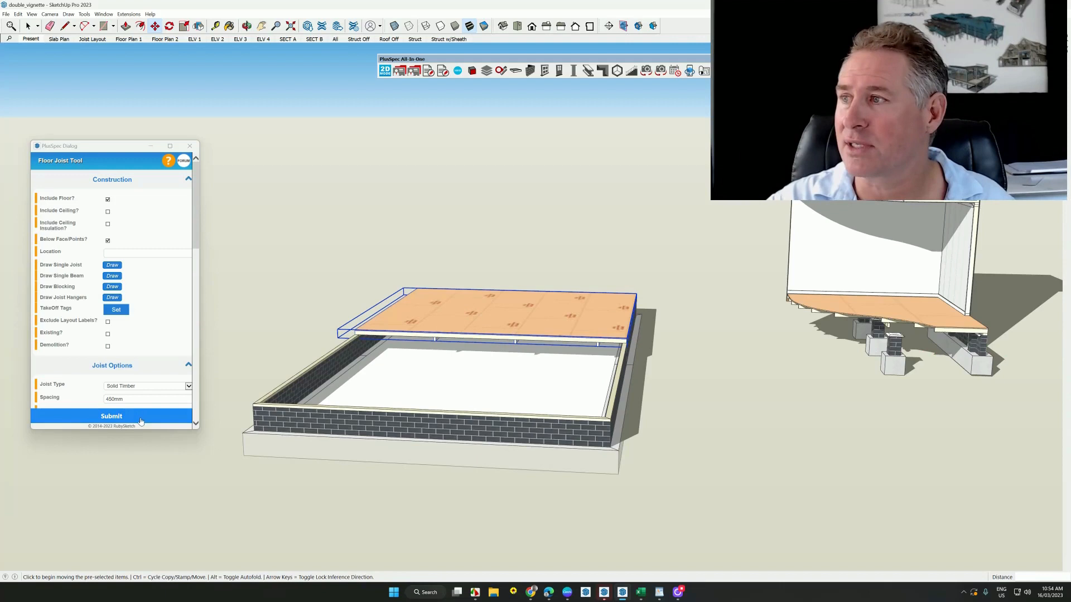
Step: Move the generated timber floor up onto the brick wall plates
left_click(111, 416)
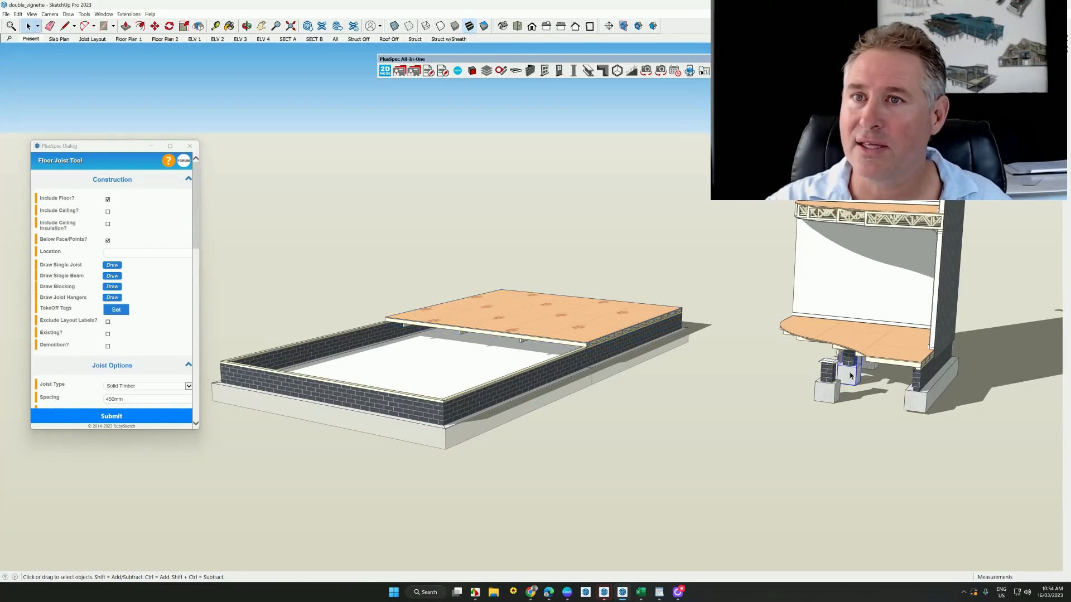
mouse_move(854, 374)
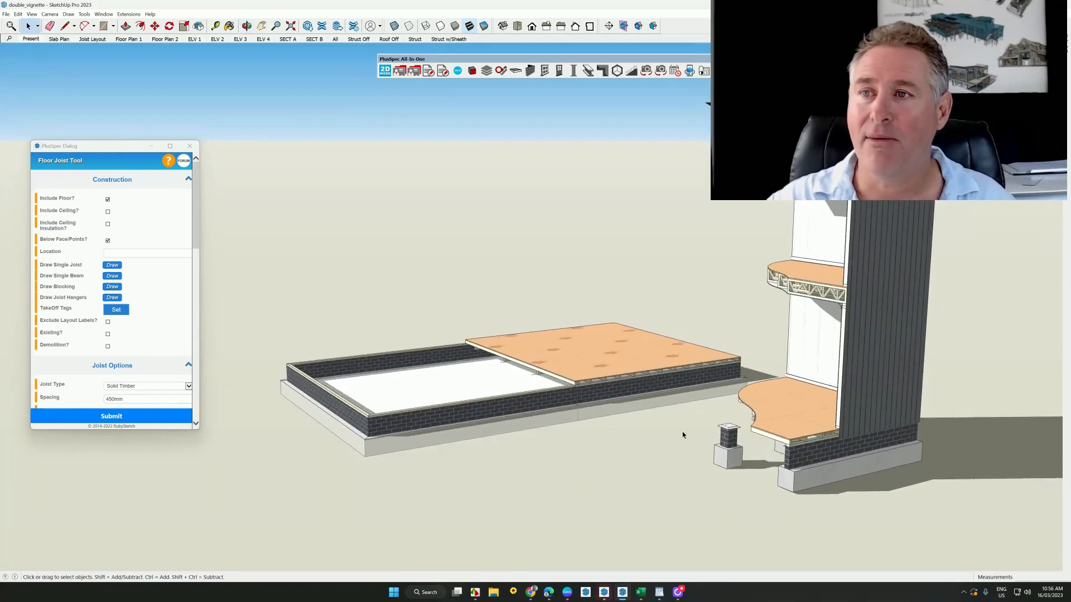
Step: Draw an Internal Only wall across the upper floor joists, dividing the space
left_click_drag(683, 436, 601, 430)
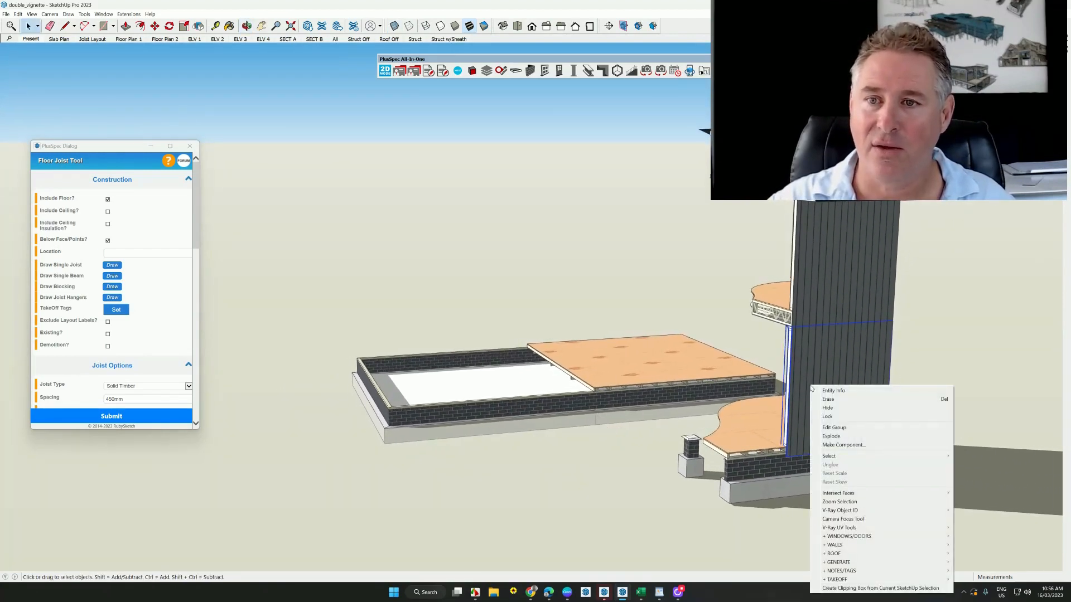
mouse_move(833, 545)
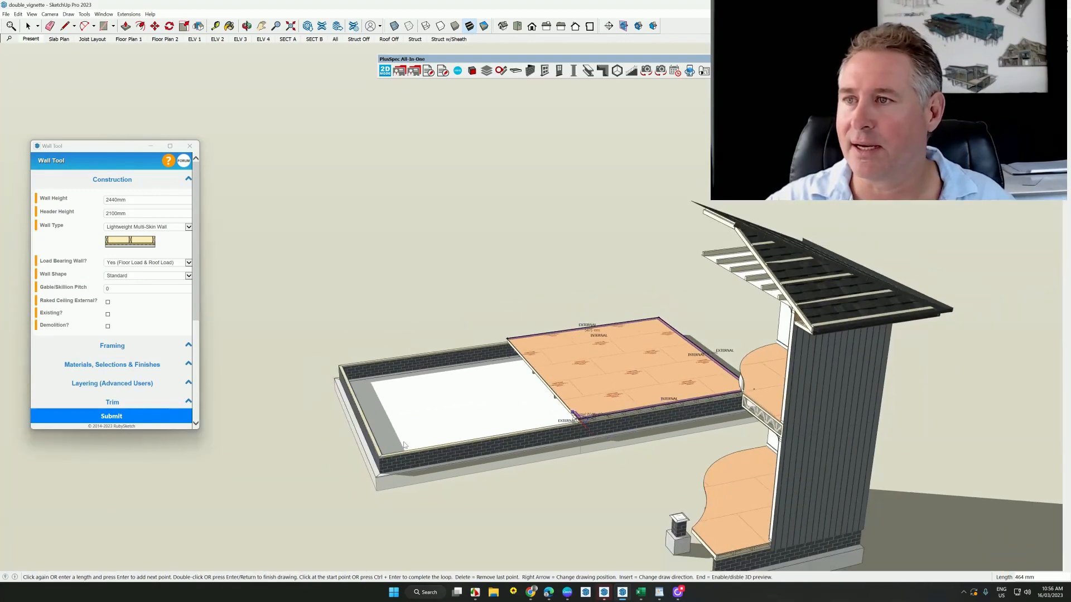
left_click(342, 365)
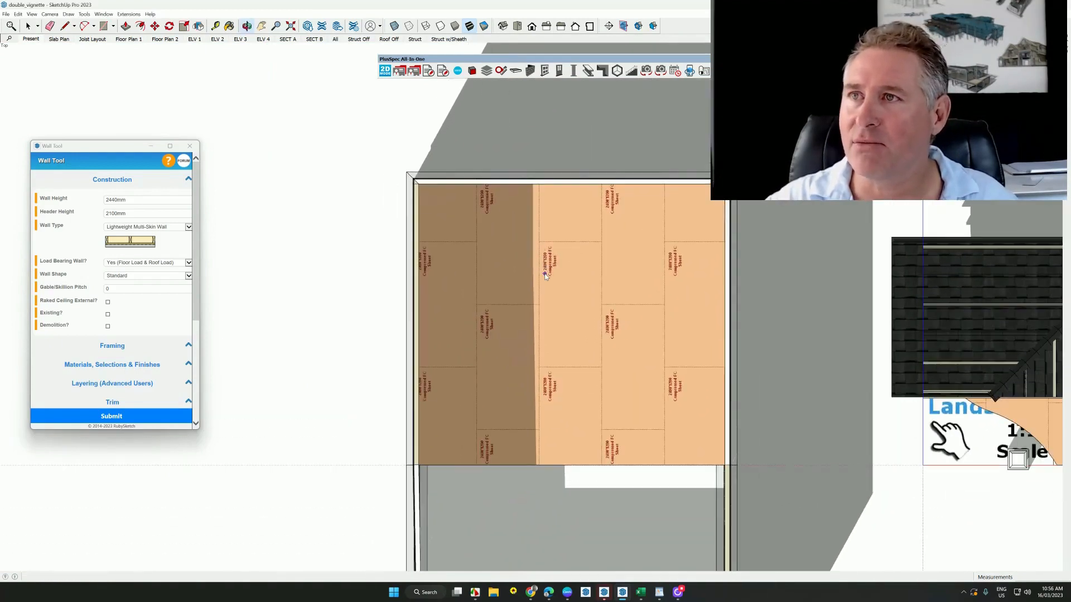
right_click(524, 183)
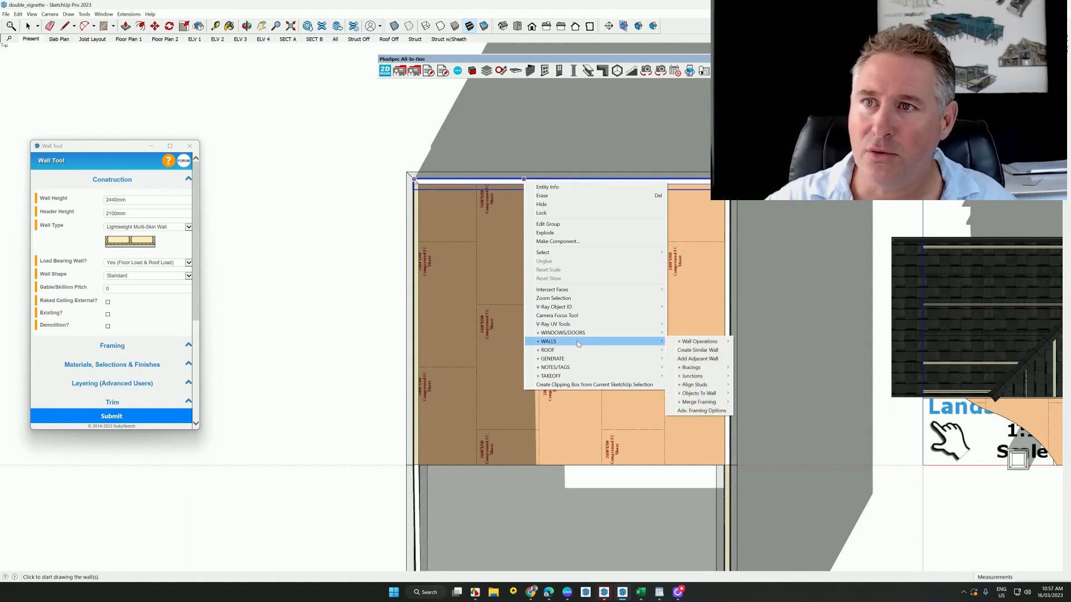
mouse_move(698, 359)
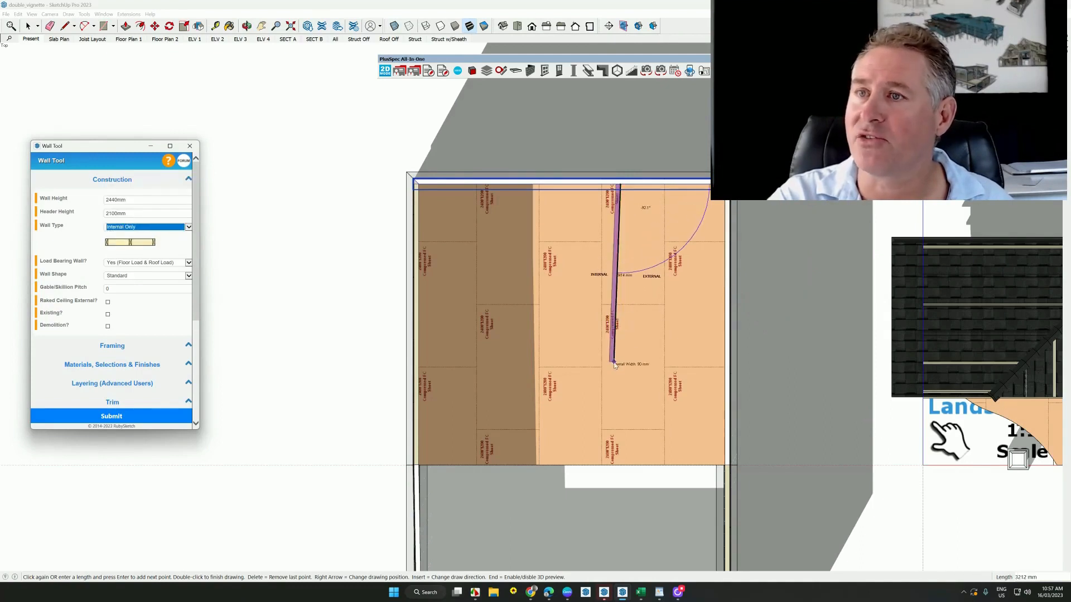
left_click(546, 366)
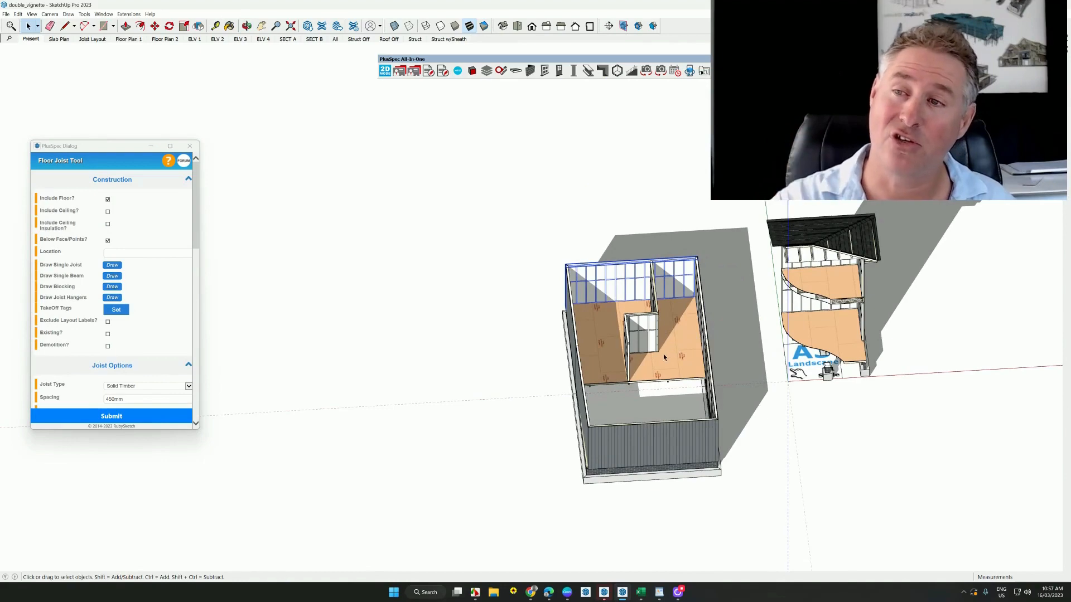
left_click_drag(662, 342, 581, 383)
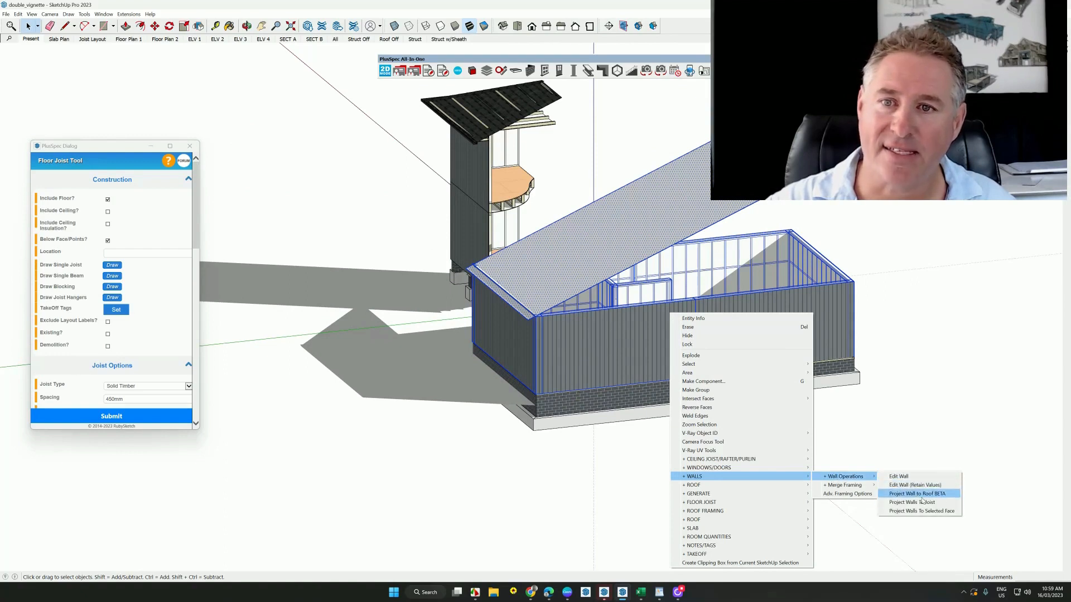
mouse_move(920, 510)
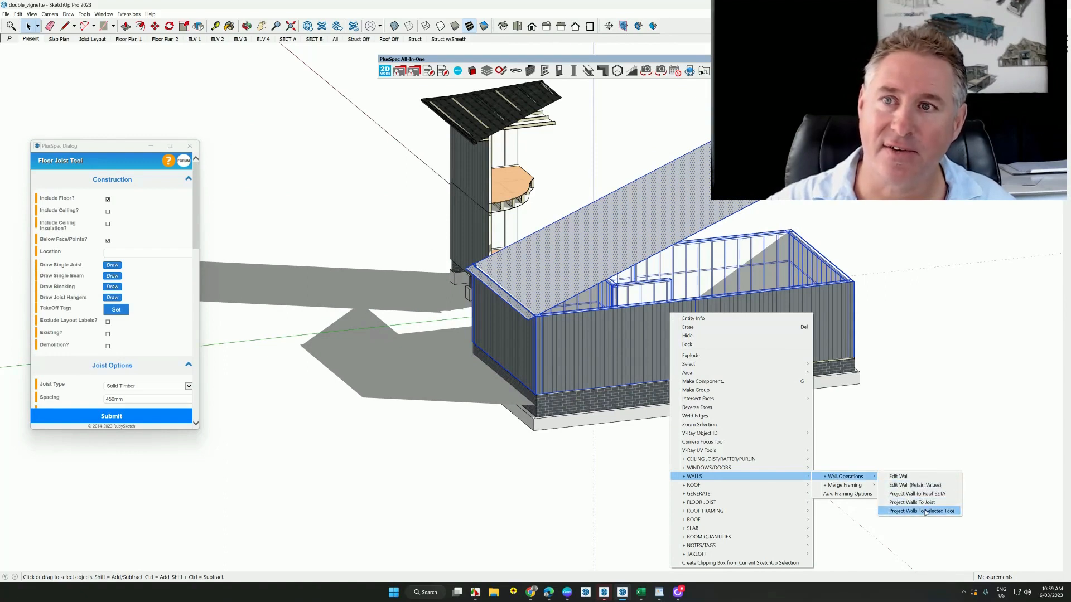
Step: Project the walls up to the sloped plane, then orbit to inspect the stepped framing
left_click(920, 511)
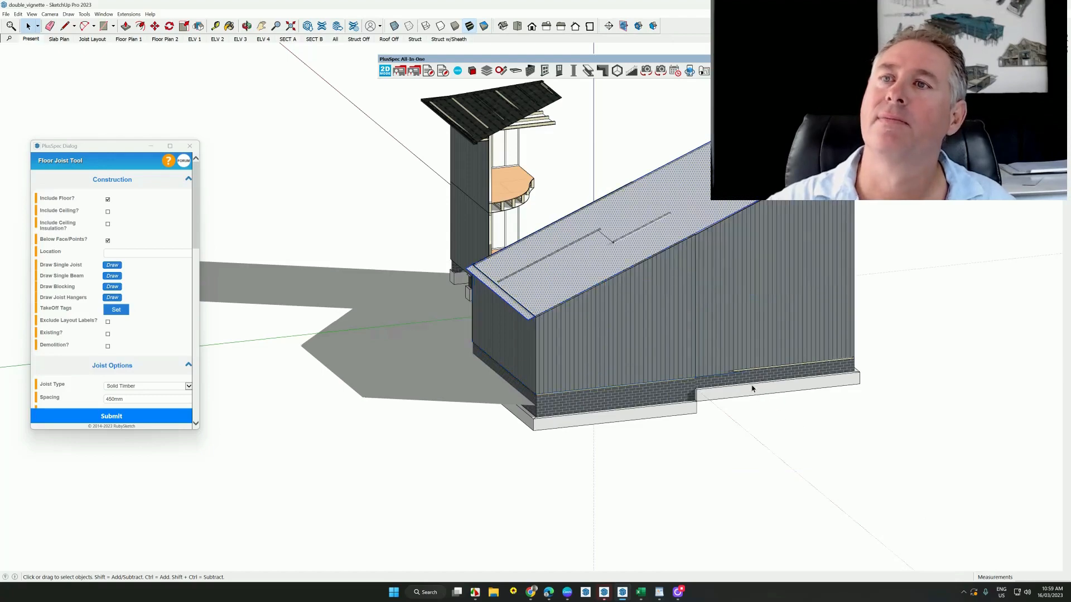
left_click_drag(752, 388, 715, 294)
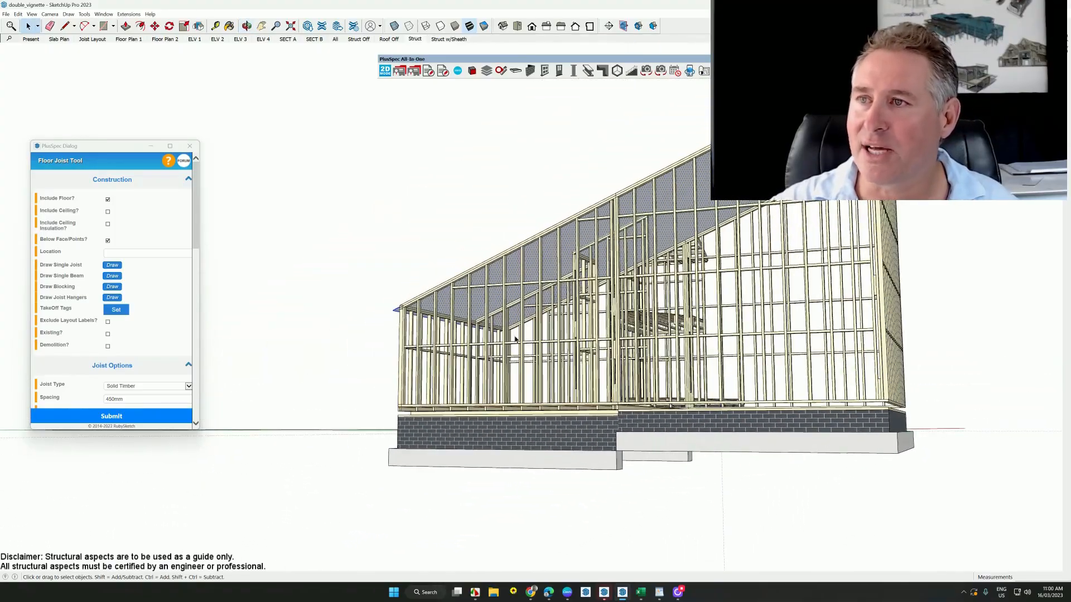
Step: Place a window in the clad side wall beneath the sloping roof line
right_click(515, 338)
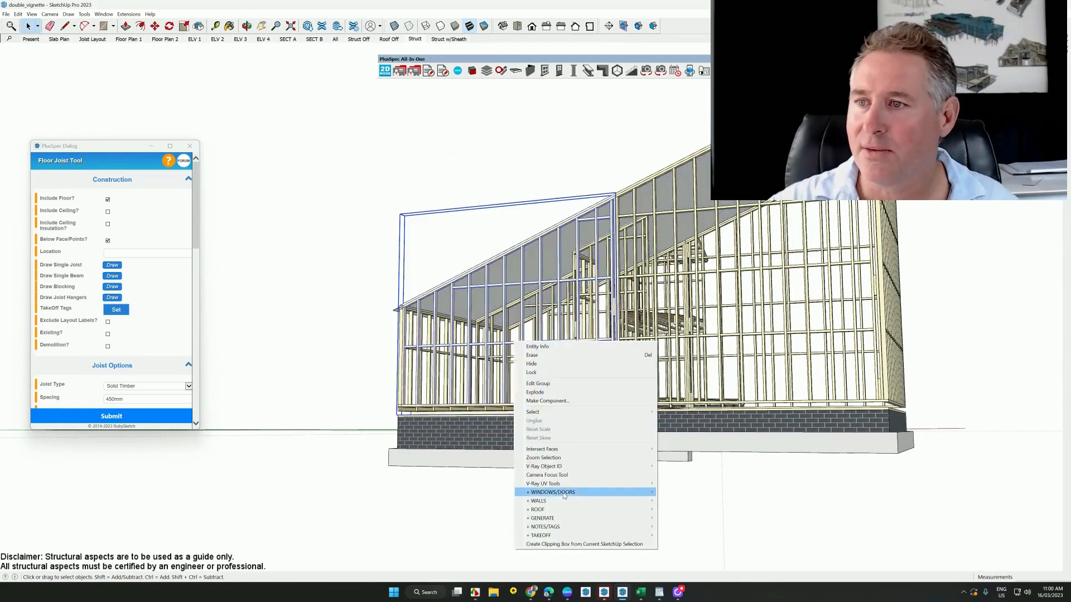
mouse_move(538, 500)
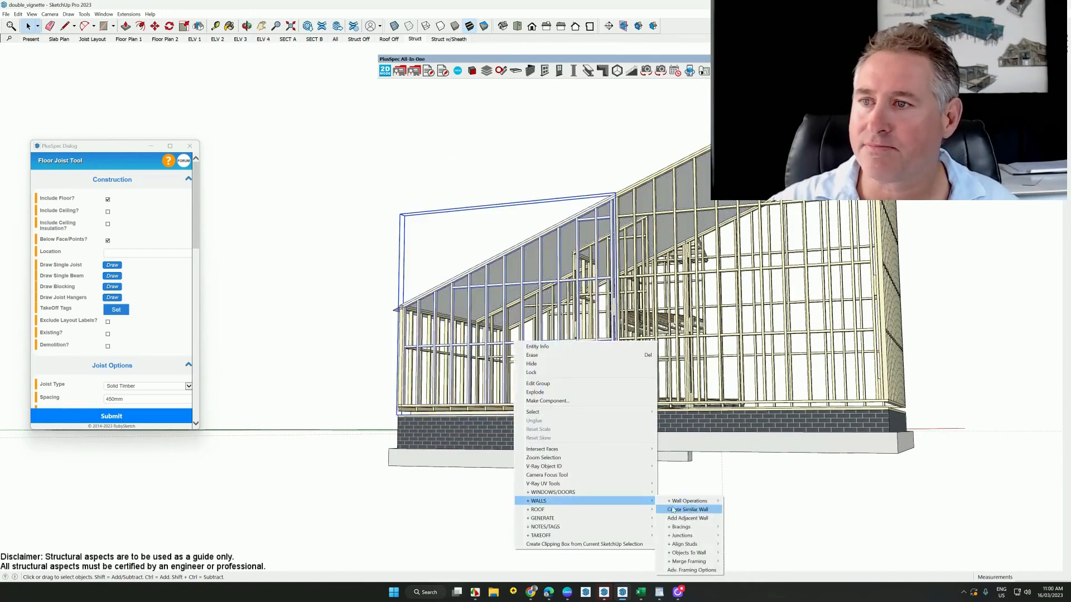
mouse_move(552, 491)
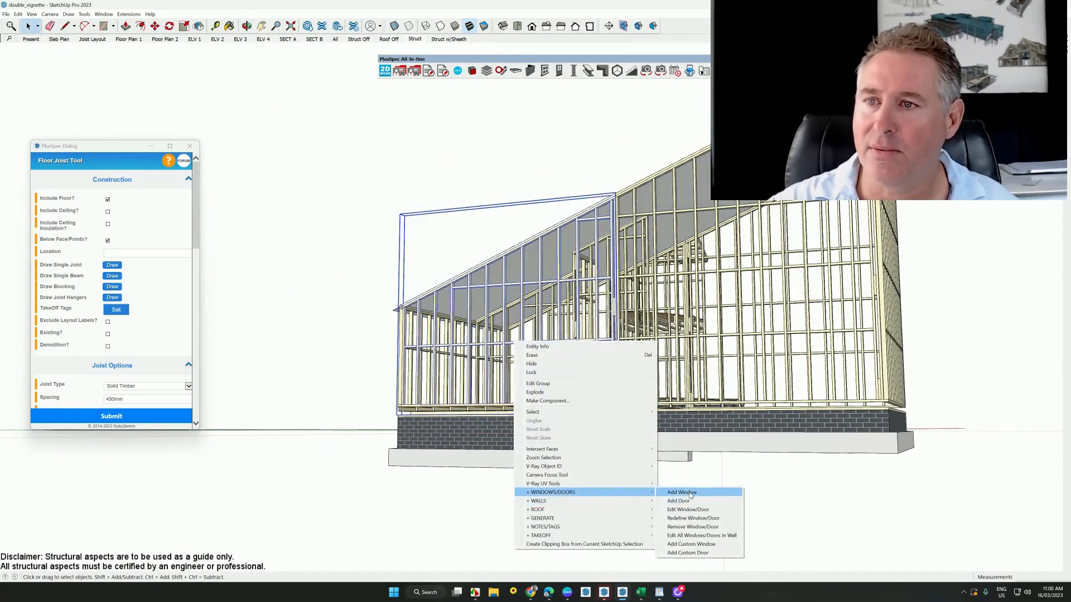
left_click(681, 492)
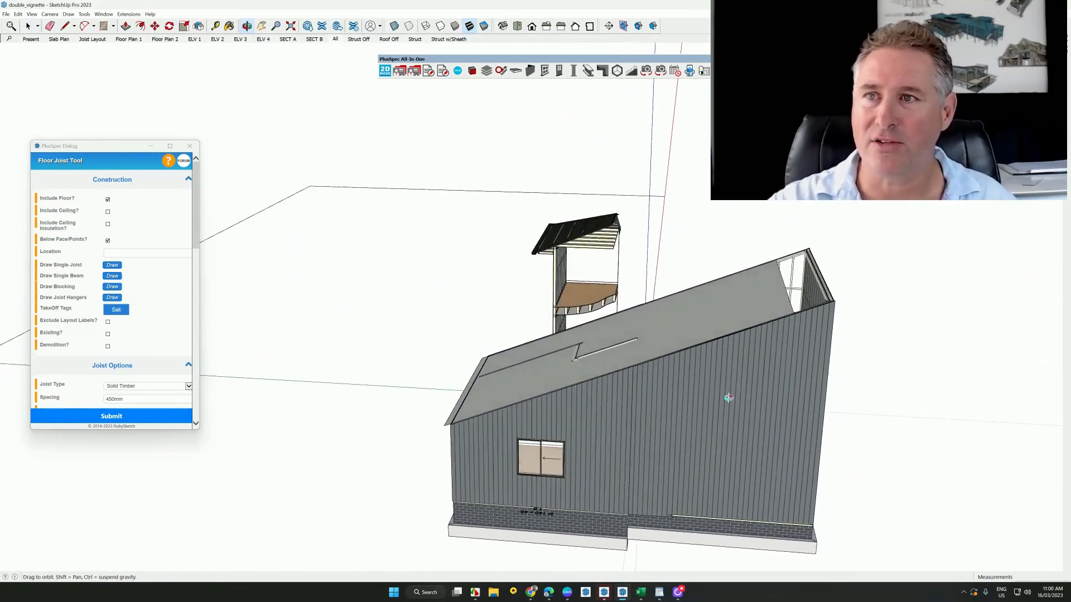
Step: Project the remaining walls, including the internal divider, up to the sloped plane
left_click_drag(727, 397, 724, 262)
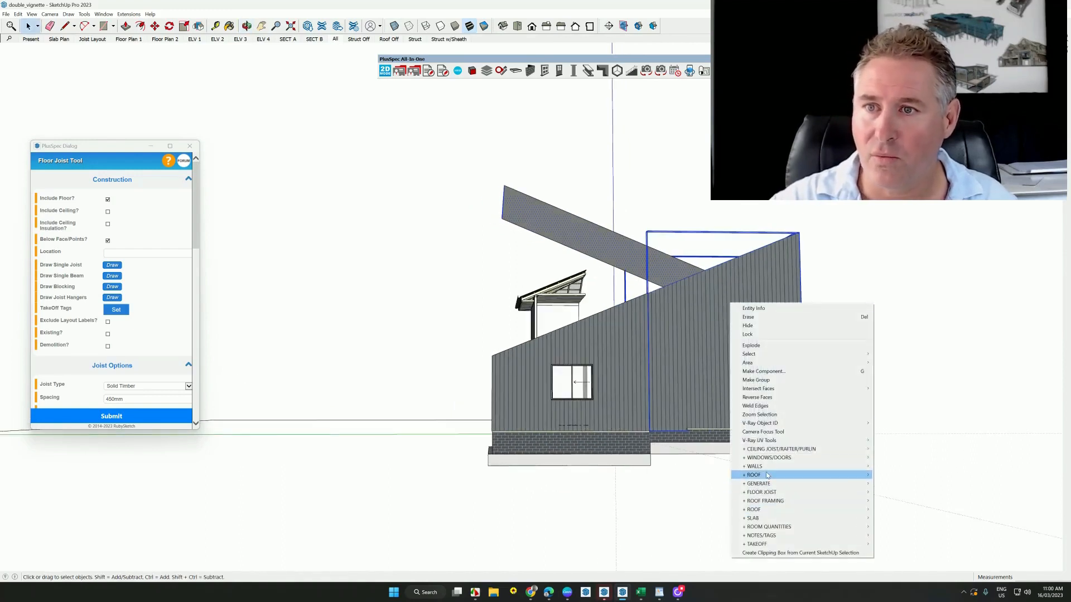
mouse_move(754, 466)
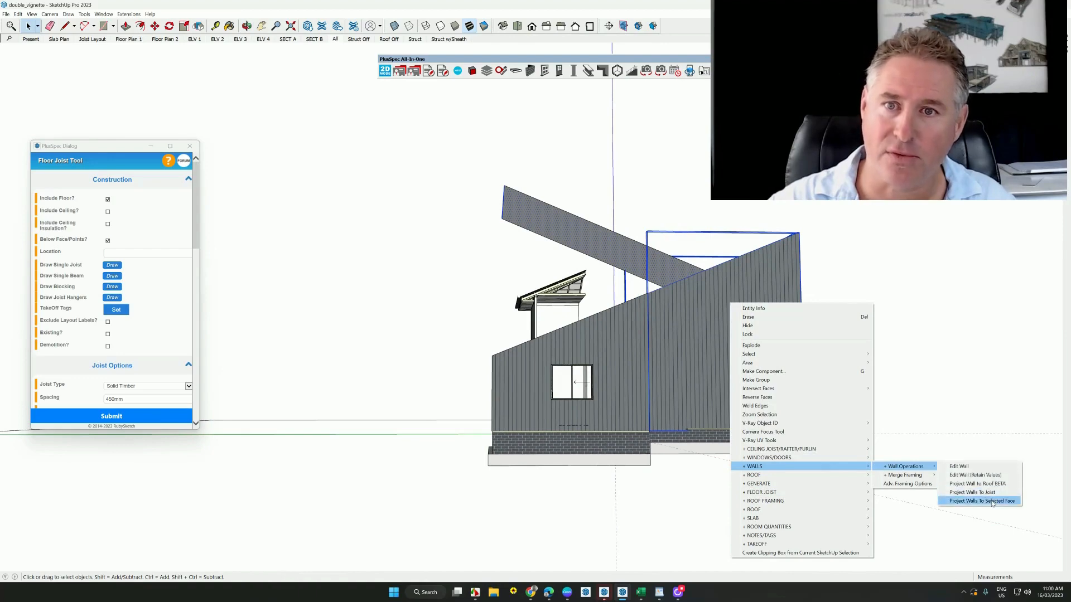
left_click(981, 501)
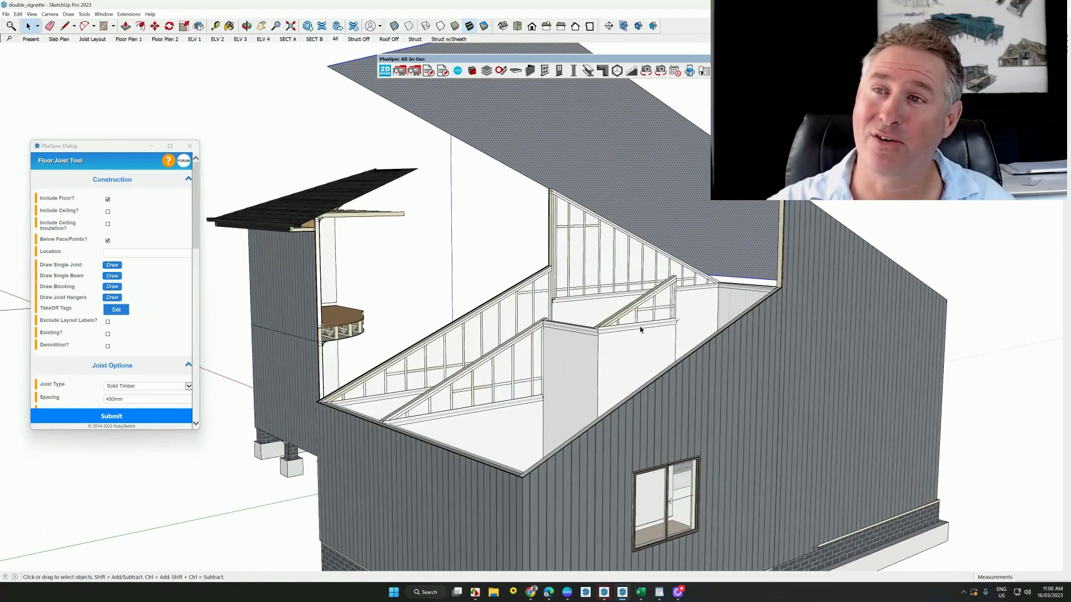
mouse_move(664, 333)
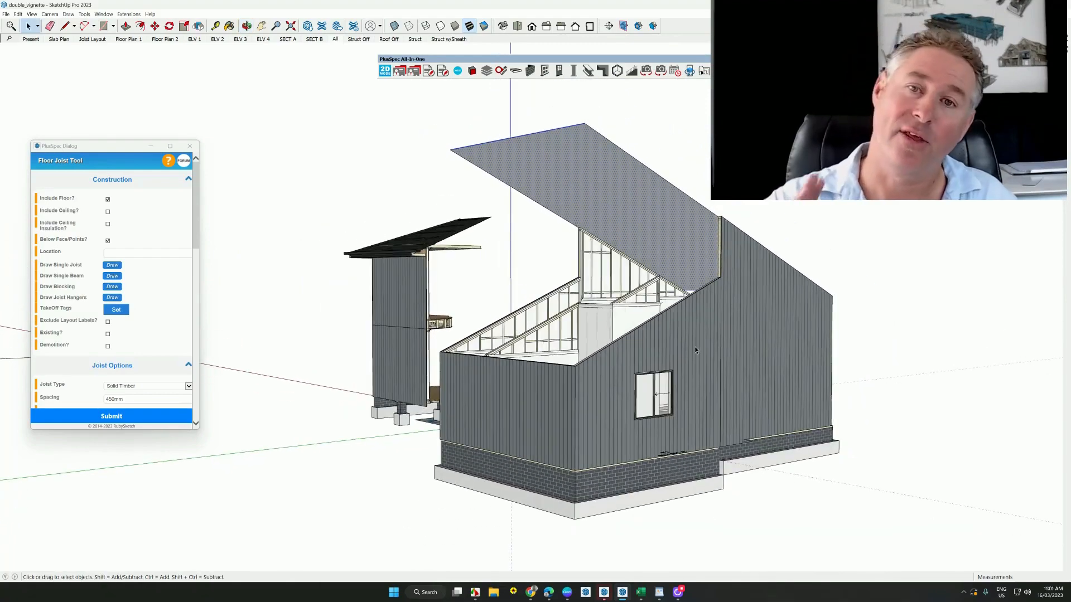
mouse_move(741, 373)
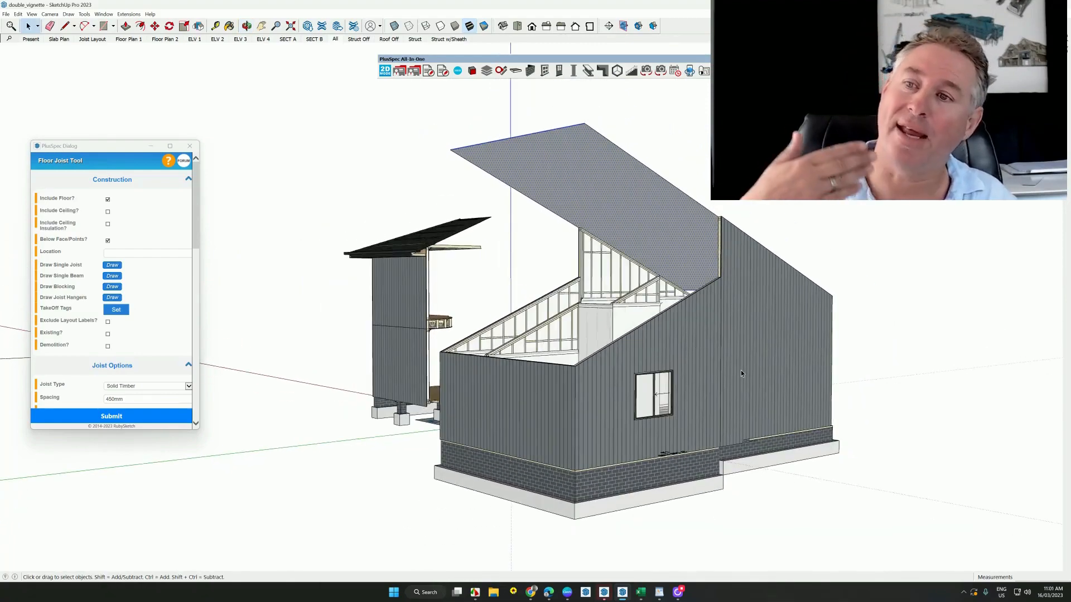